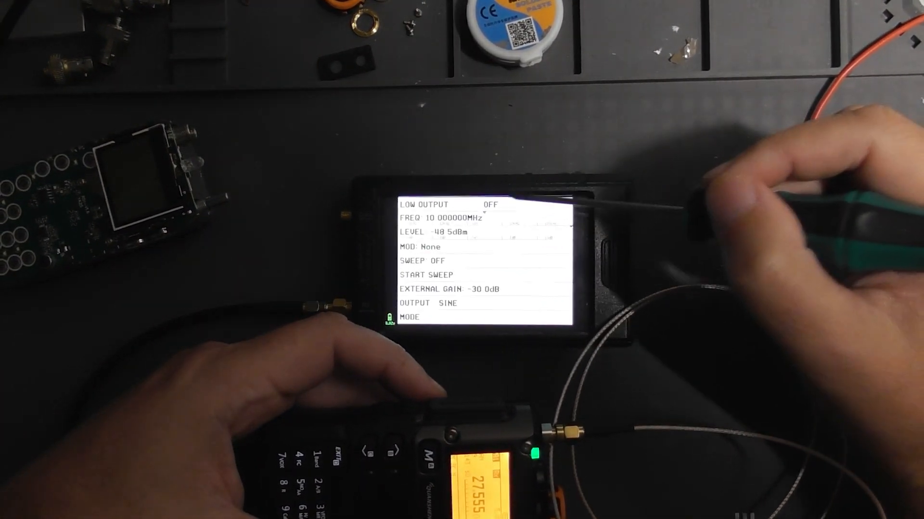
Output 27.555 MHz with 1000 Hz FM, 3.00 kHz deviation, level raised to -110.5 dBm
{"action": "left_click", "coordinate": [439, 217]}
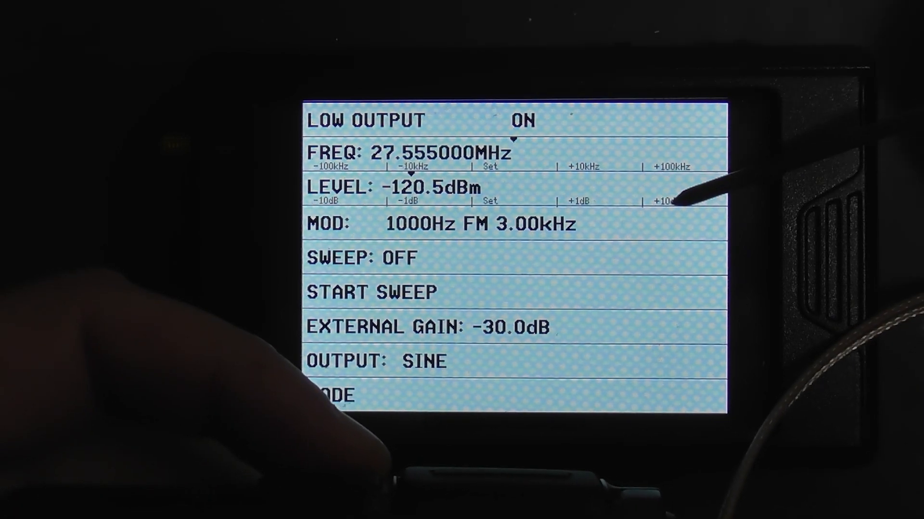
{"action": "left_click", "coordinate": [660, 200]}
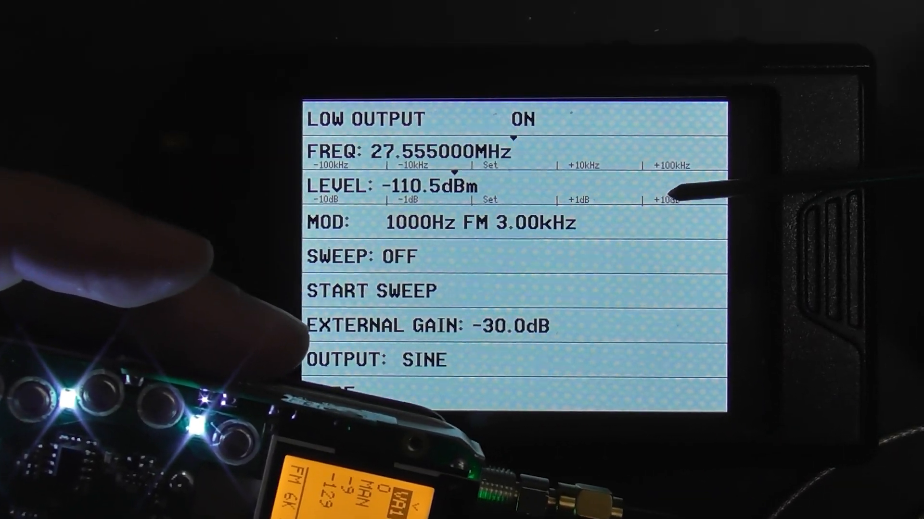
Raise the FM test signal level in +10 dB steps toward -80.5 dBm
{"action": "left_click", "coordinate": [666, 197]}
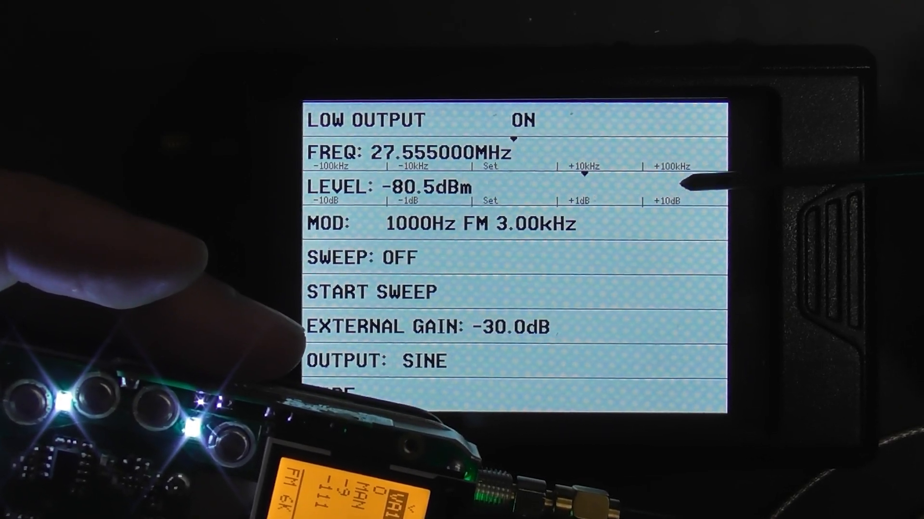